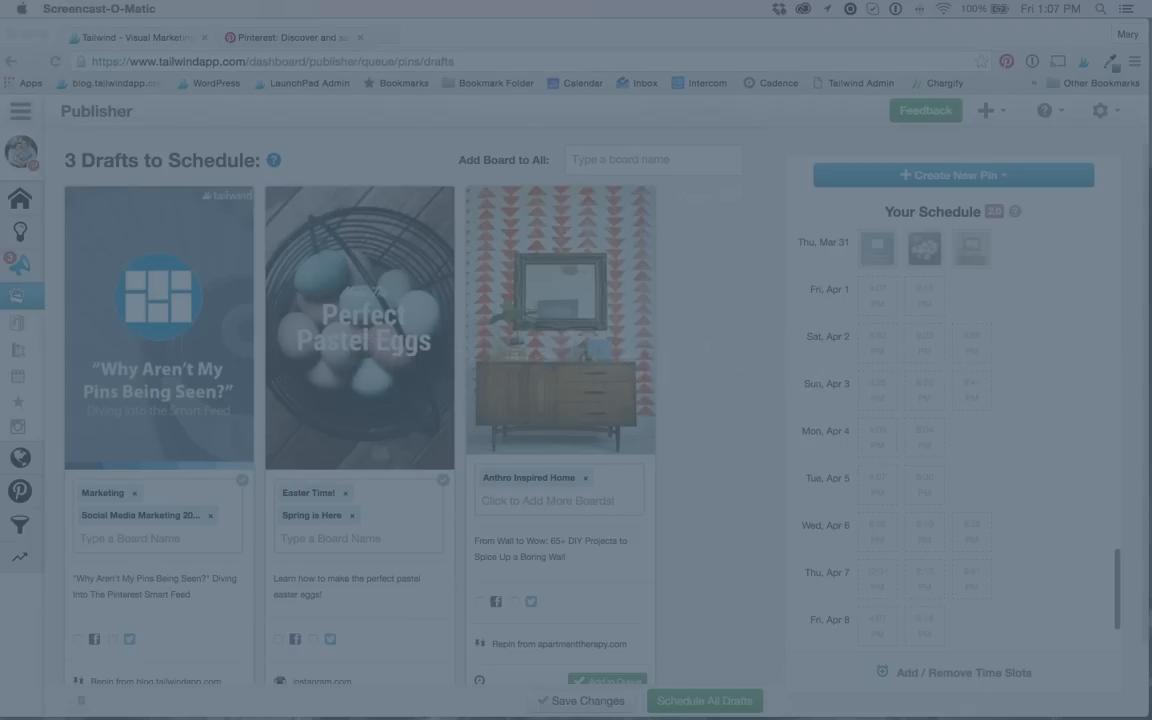
Show the Interval Pin explanation with first pin Feb 29, 10:48 AM and one-day spacing
click(924, 110)
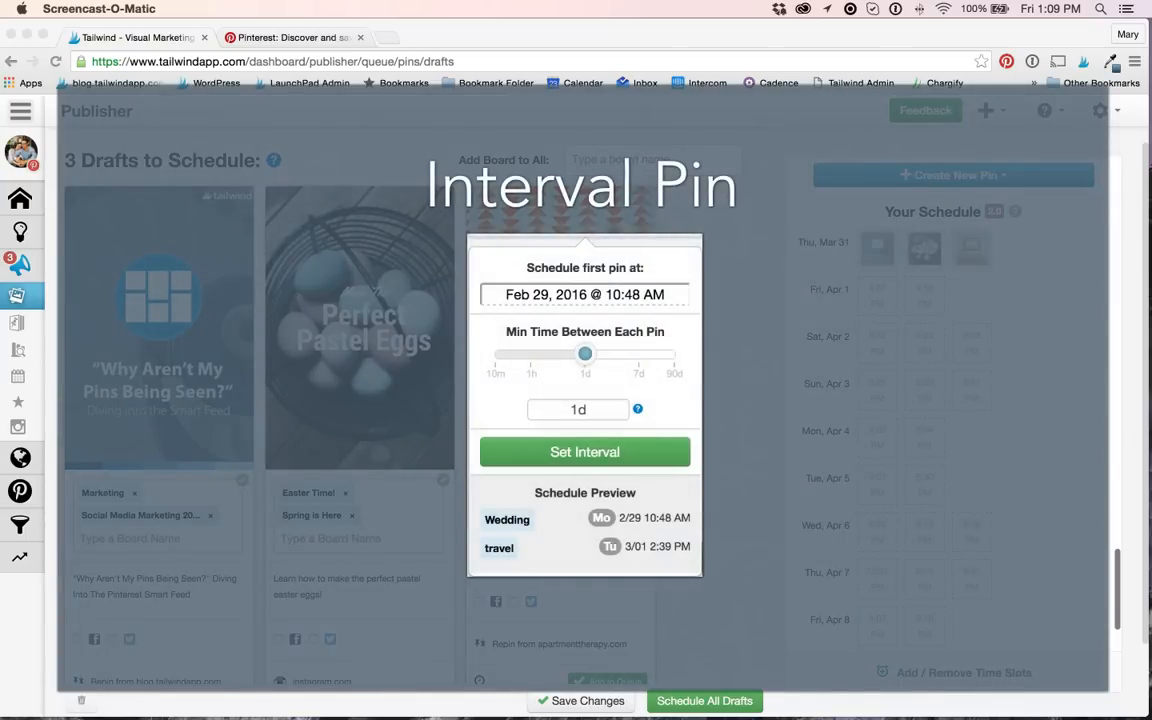
Dismiss the Interval Pin overlay to return to the 3 Drafts to Schedule page
click(584, 294)
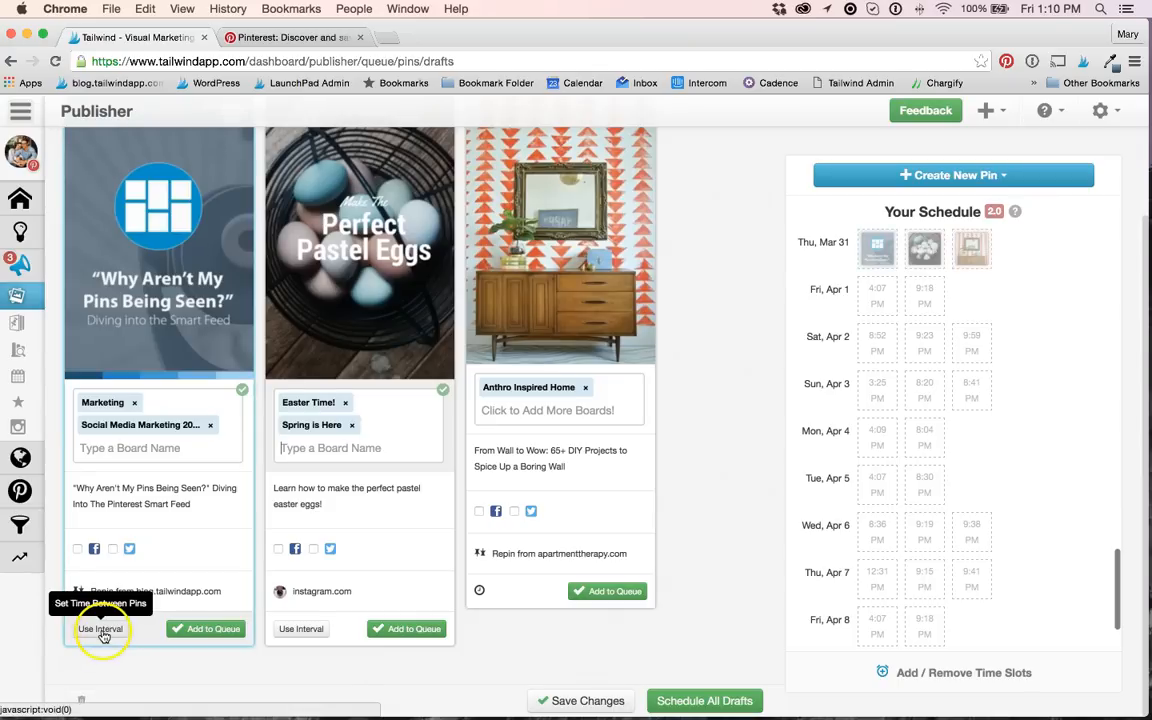
Schedule the first draft into time slots with a 4d interval, landing Mar 31 and Apr 4
click(100, 628)
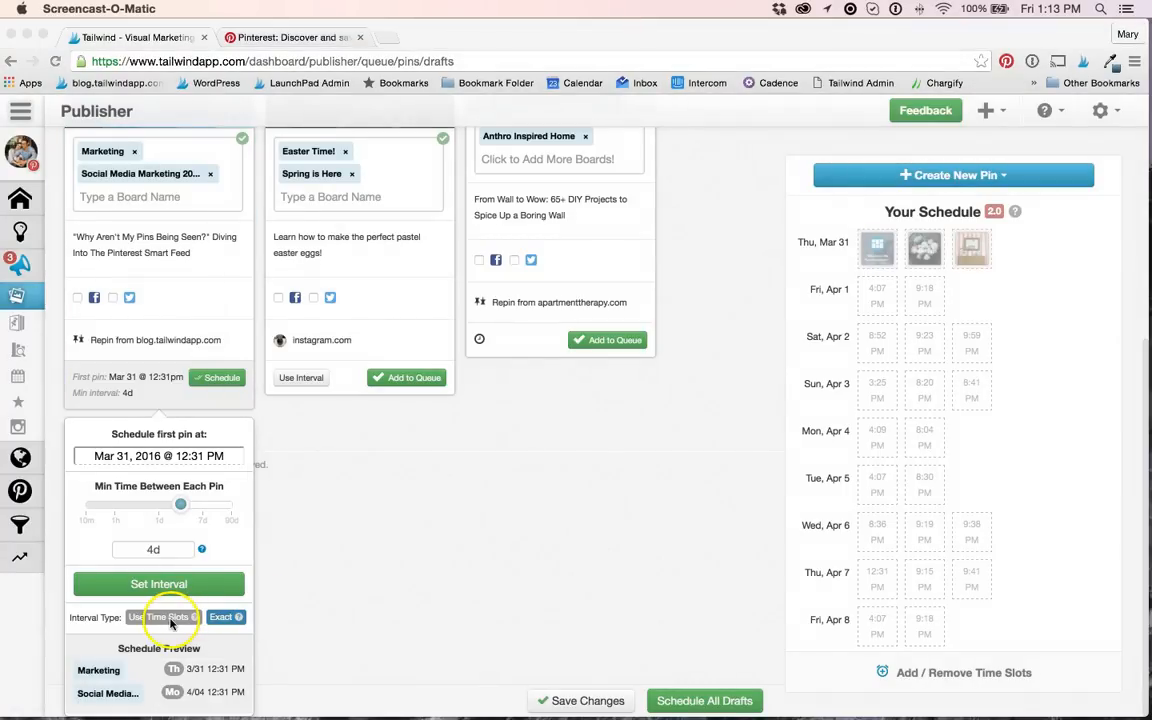
click(158, 616)
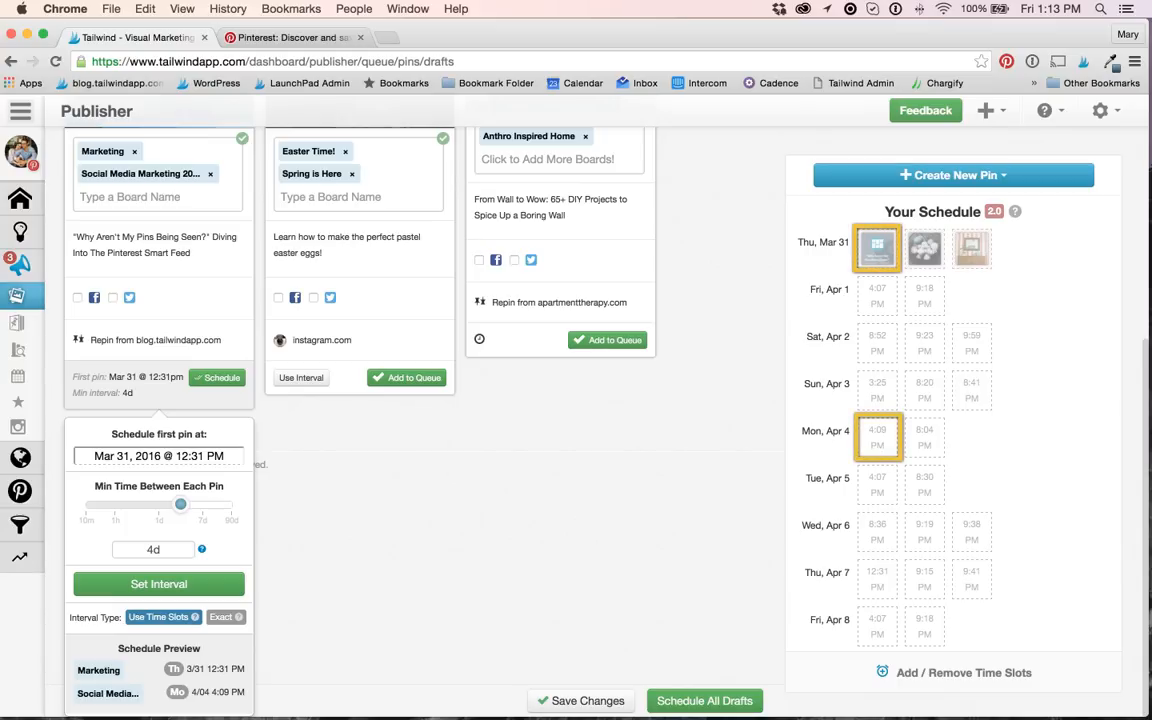
click(152, 548)
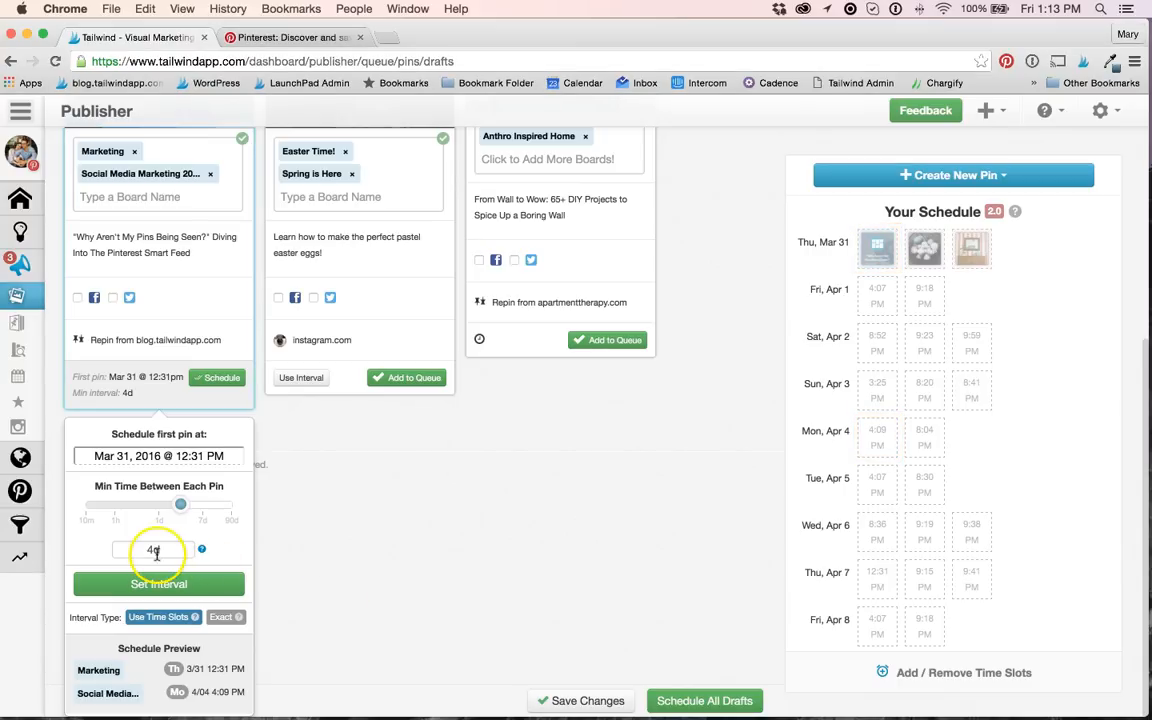
click(152, 548)
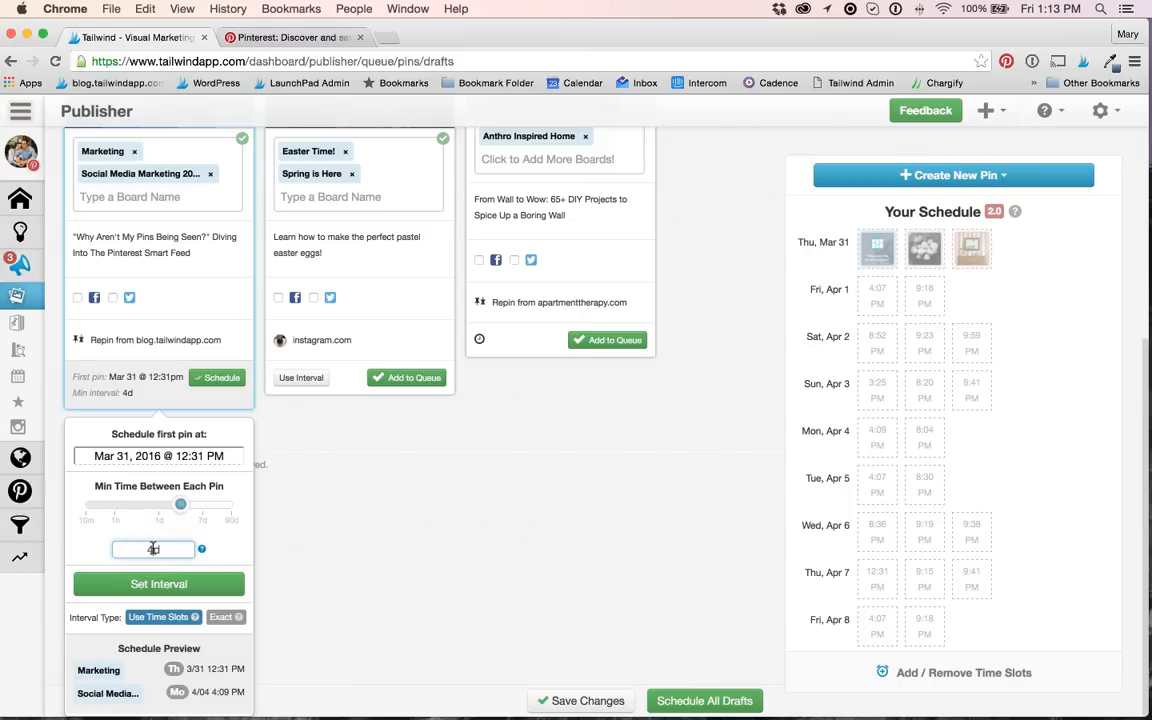
text(4d)
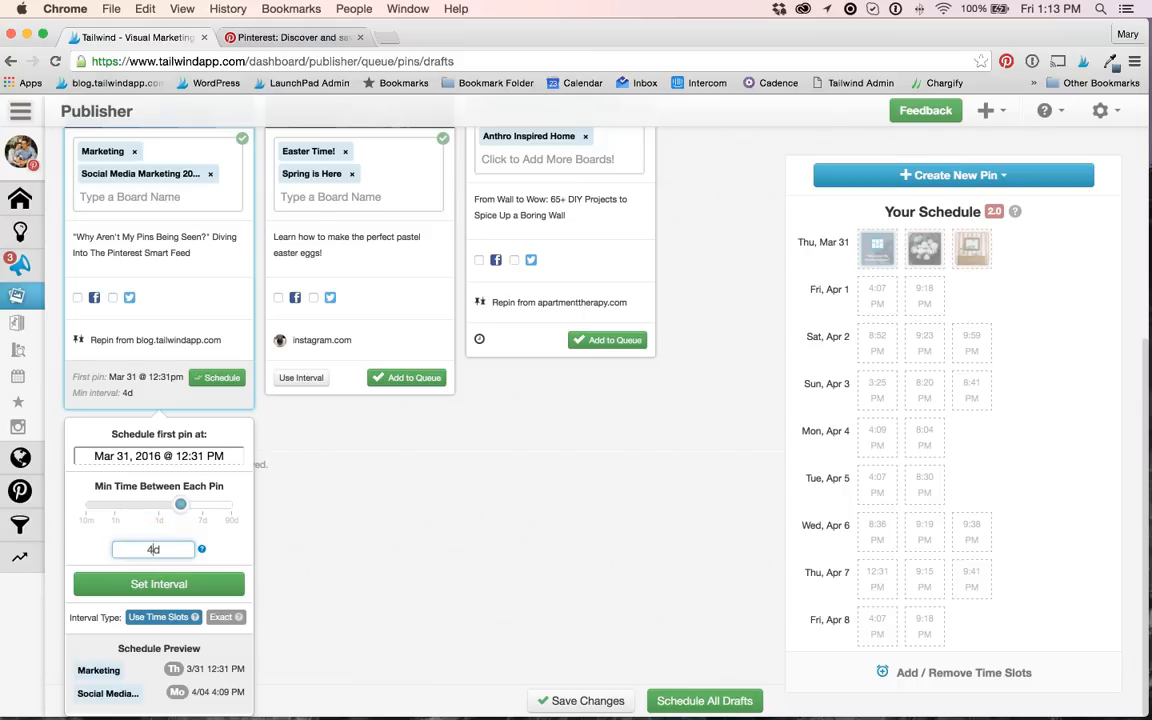
click(158, 584)
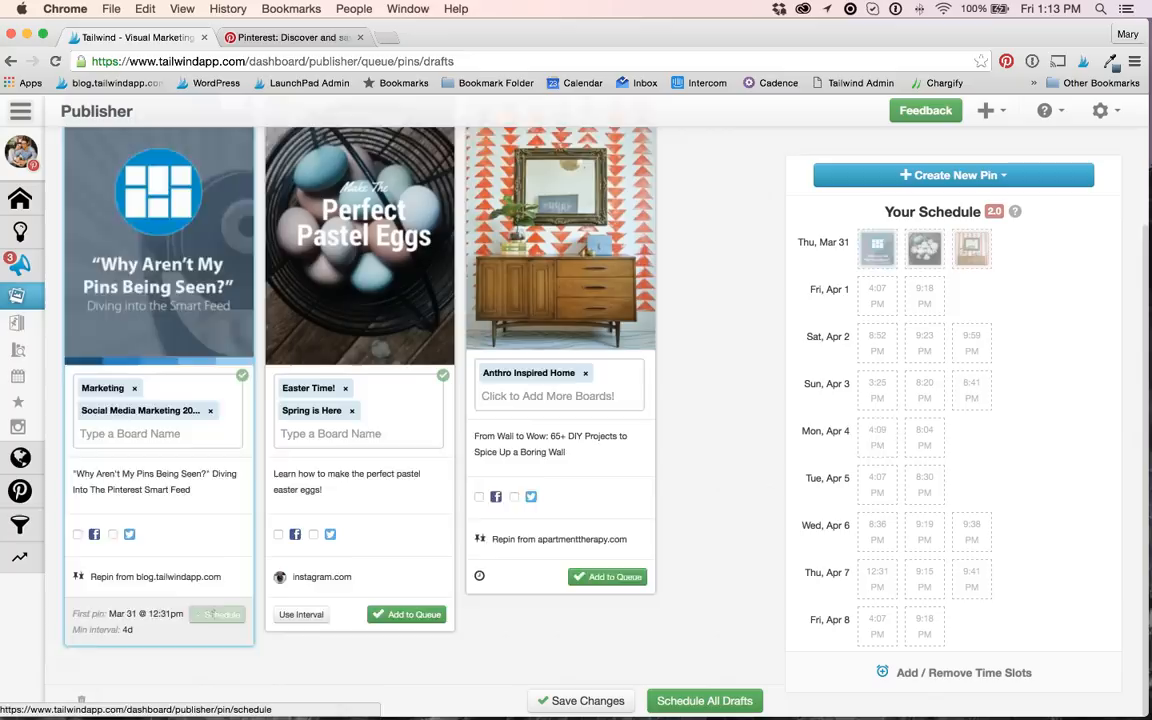
click(216, 614)
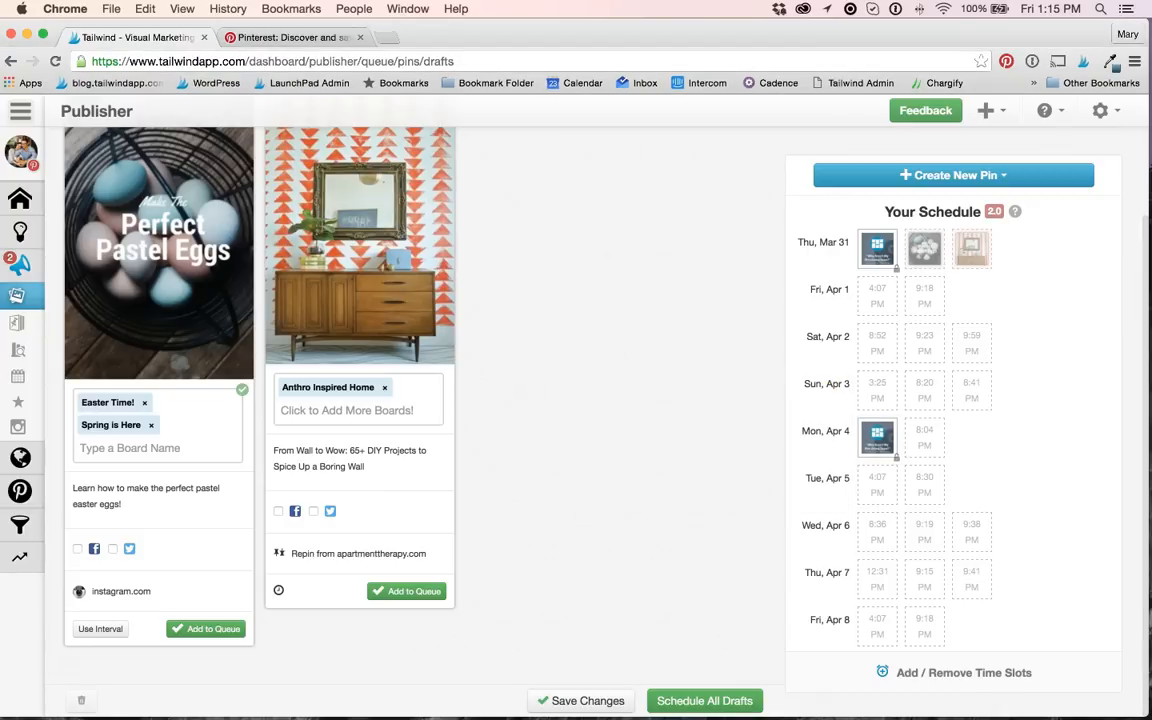
mouse_move(100, 628)
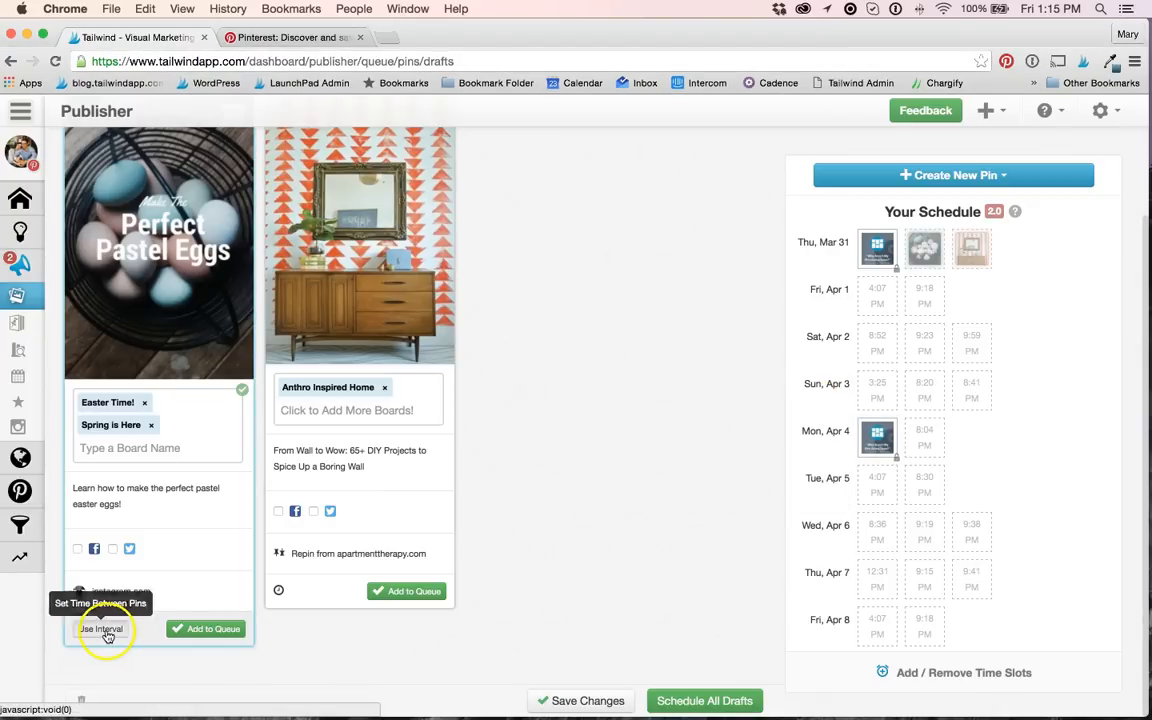
Give the Easter draft an Exact 4-day interval starting Mar 1, 2016 at 9:15 PM
click(104, 628)
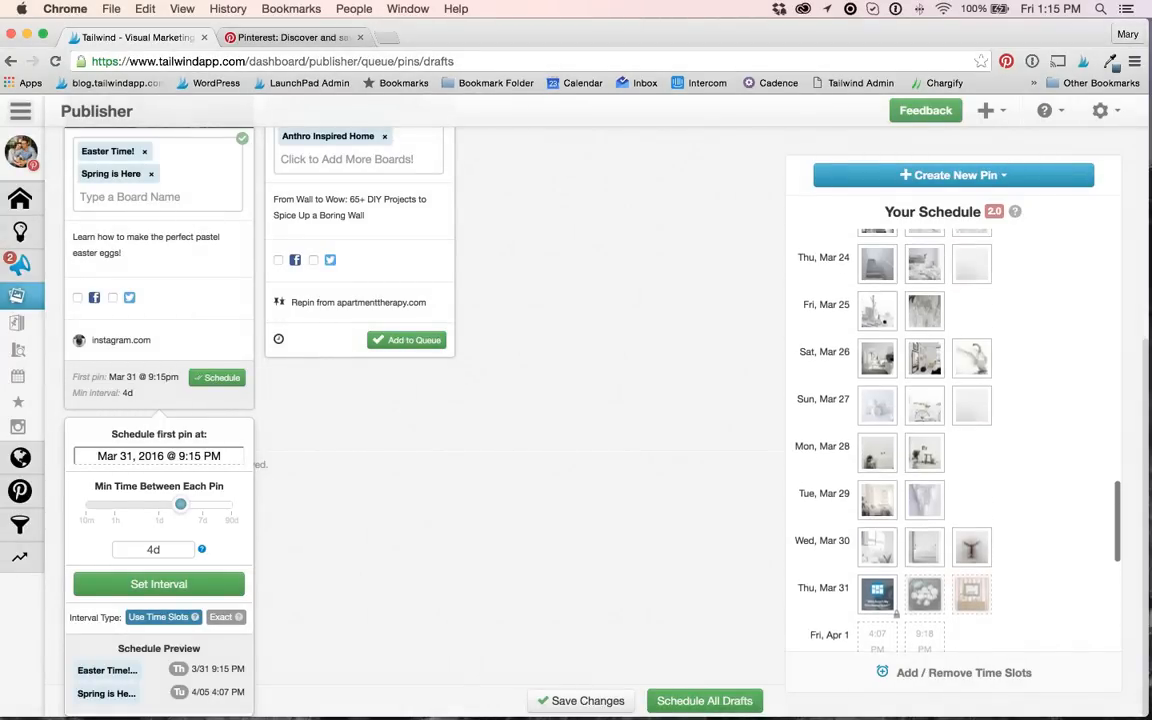
scroll(up, 3)
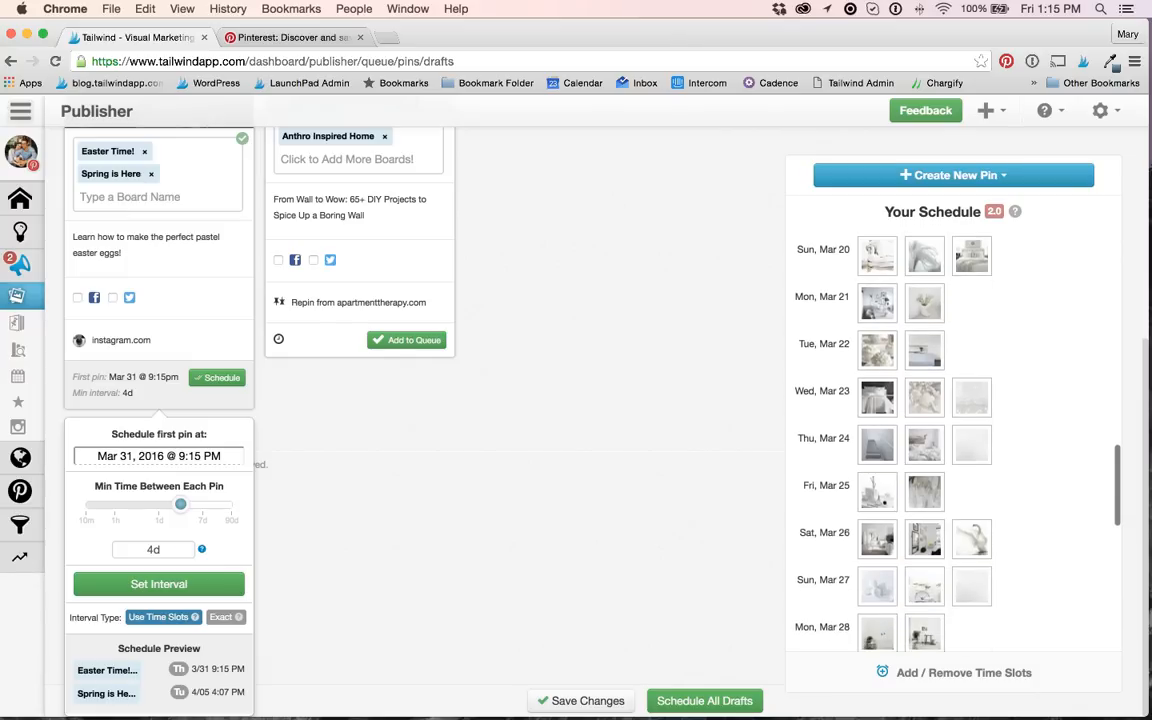
scroll(down, 3)
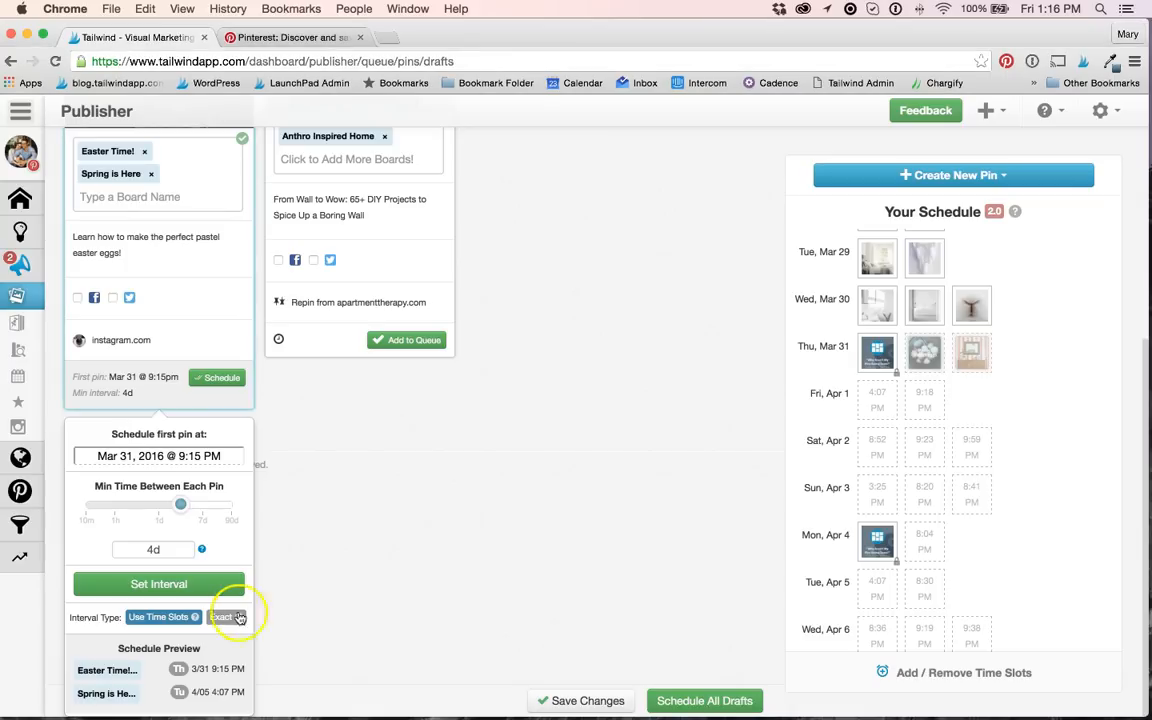
click(220, 616)
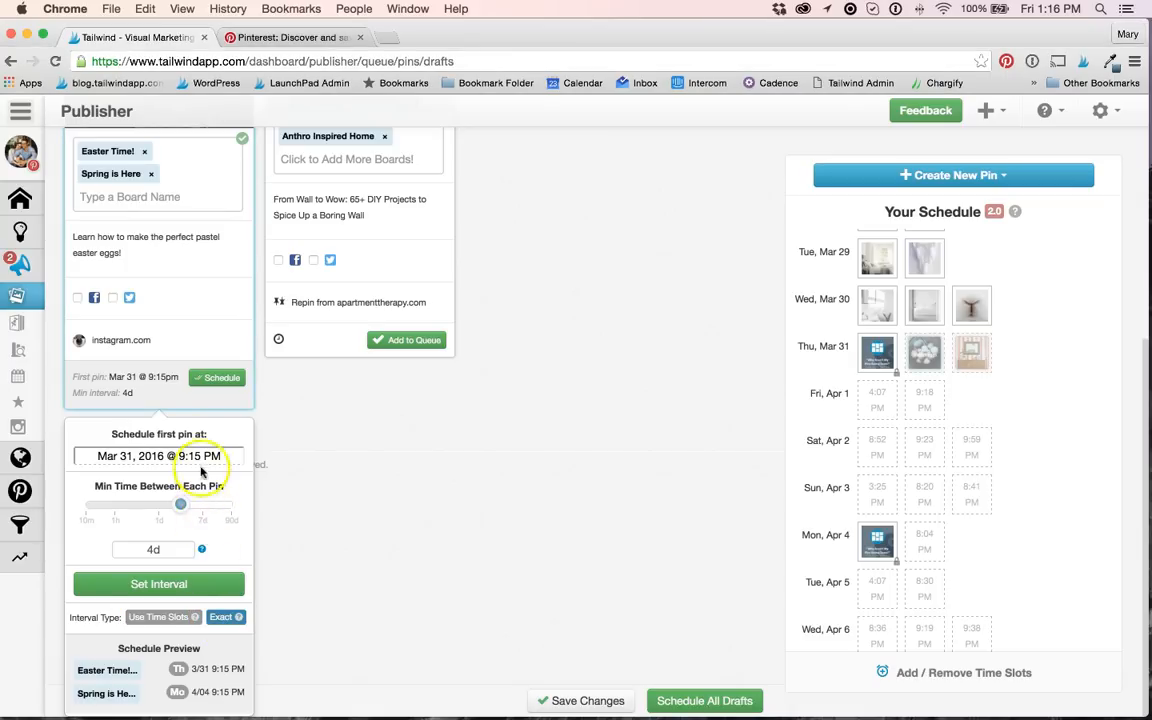
click(158, 456)
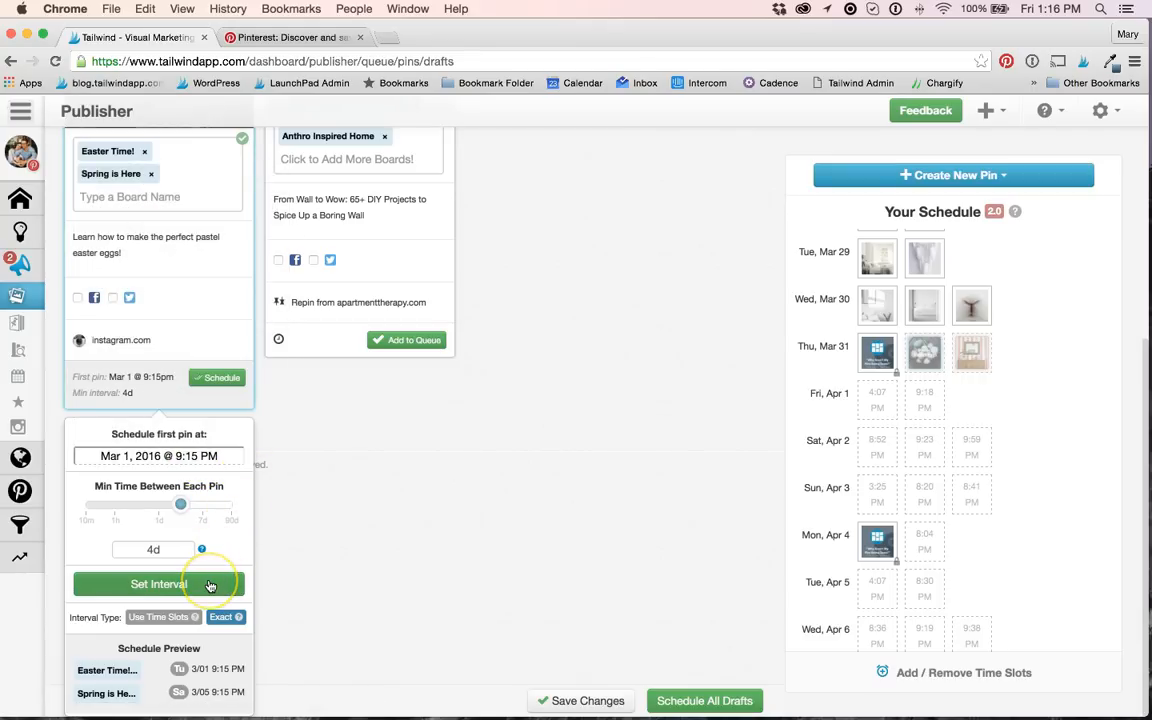
click(158, 584)
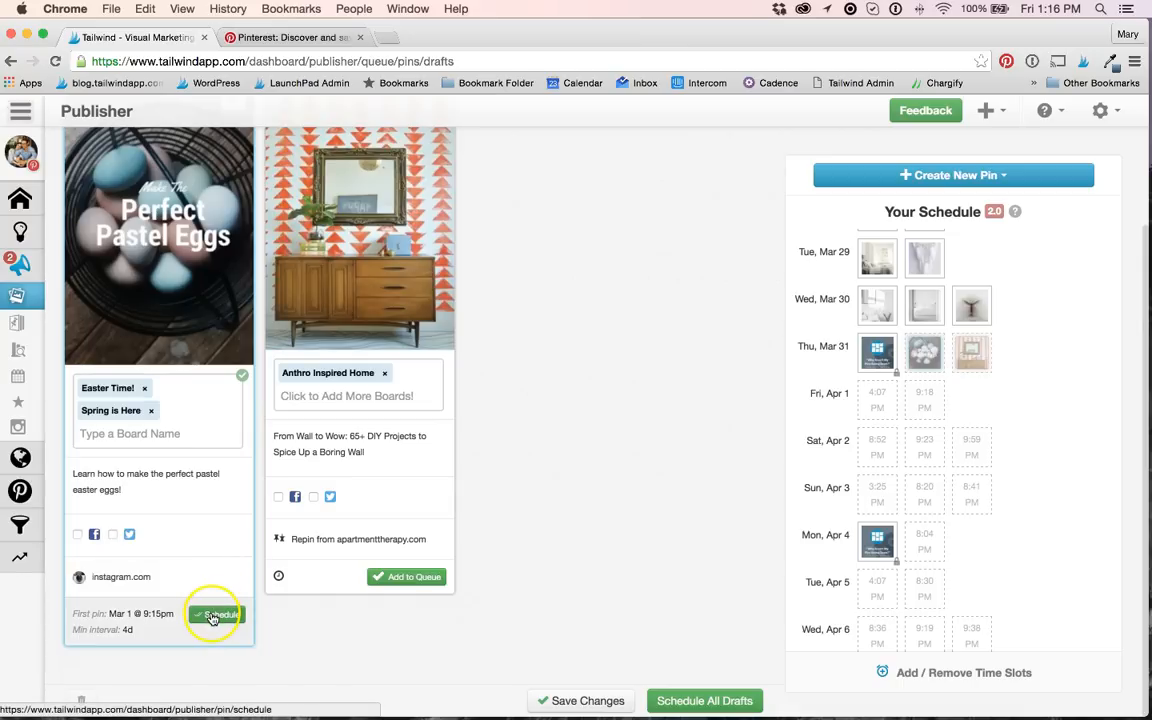
Schedule the Perfect Pastel Eggs draft so its pins land Mar 1 and Mar 5
click(216, 614)
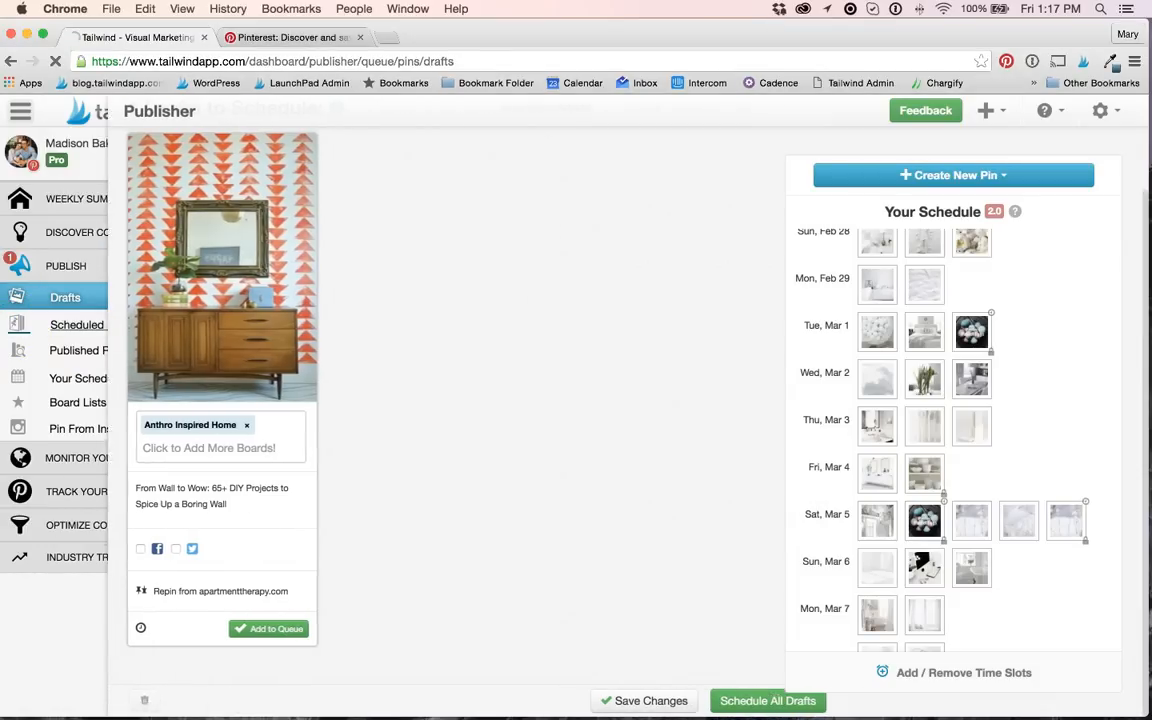
Shuffle the queue, confirming, so the locked Easter Time! pin keeps its 9:15 PM slot
click(76, 324)
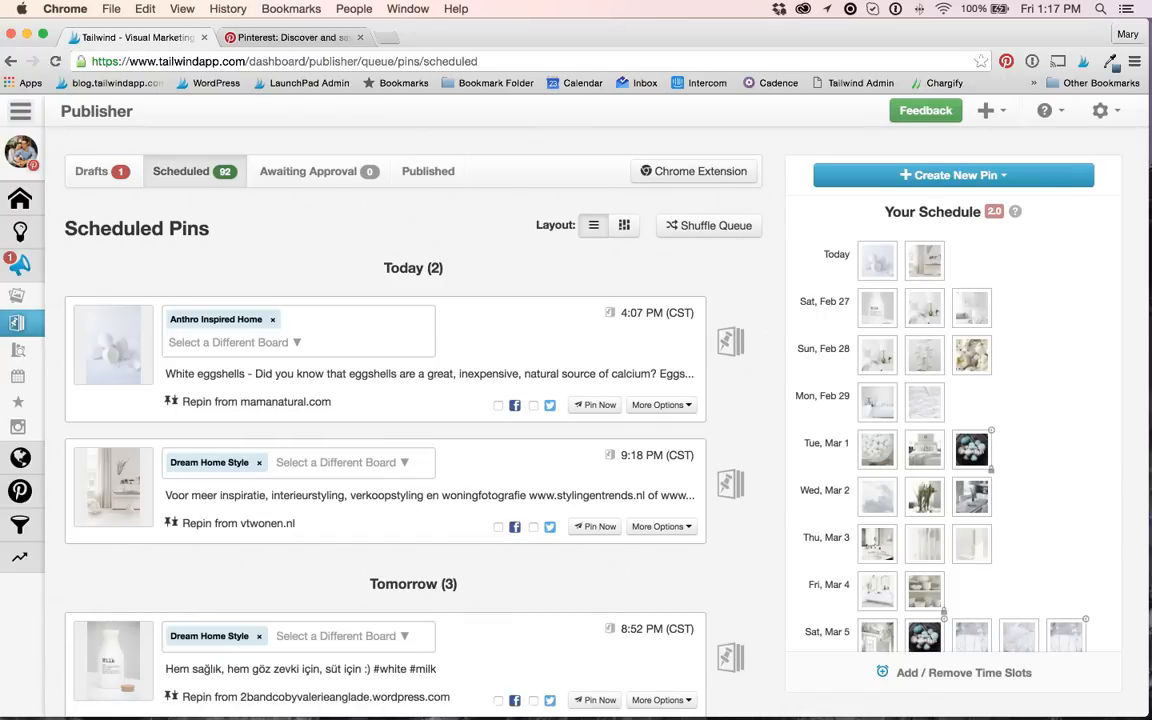
mouse_move(716, 224)
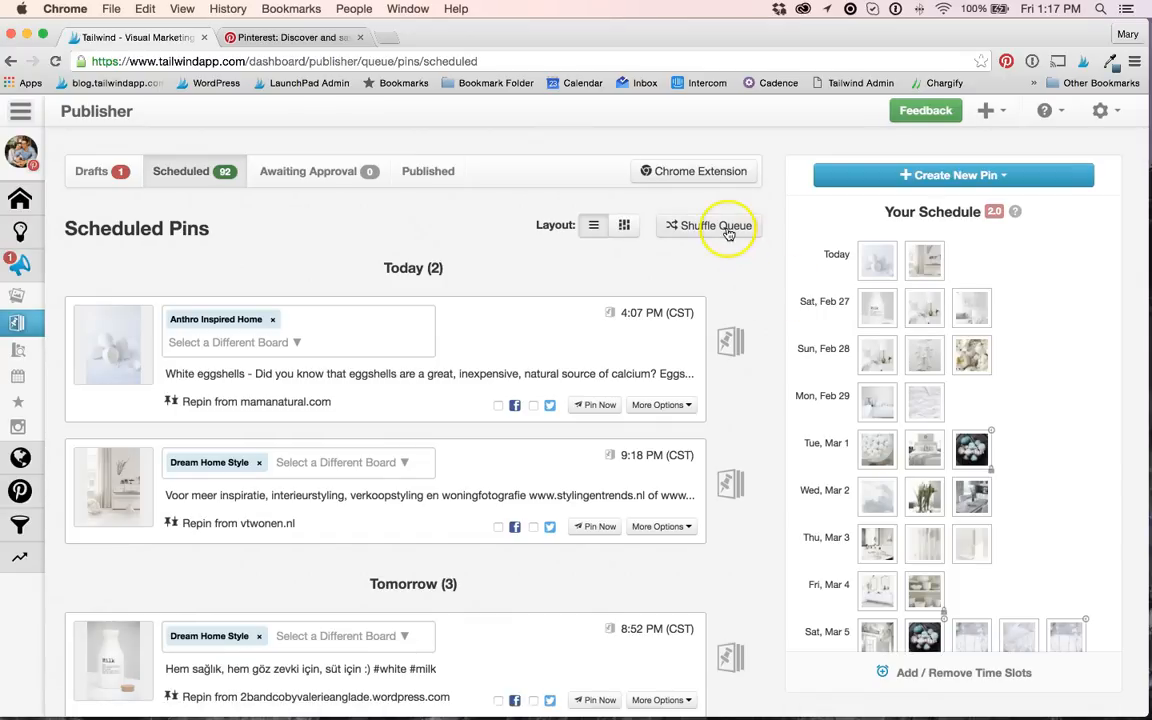
click(720, 224)
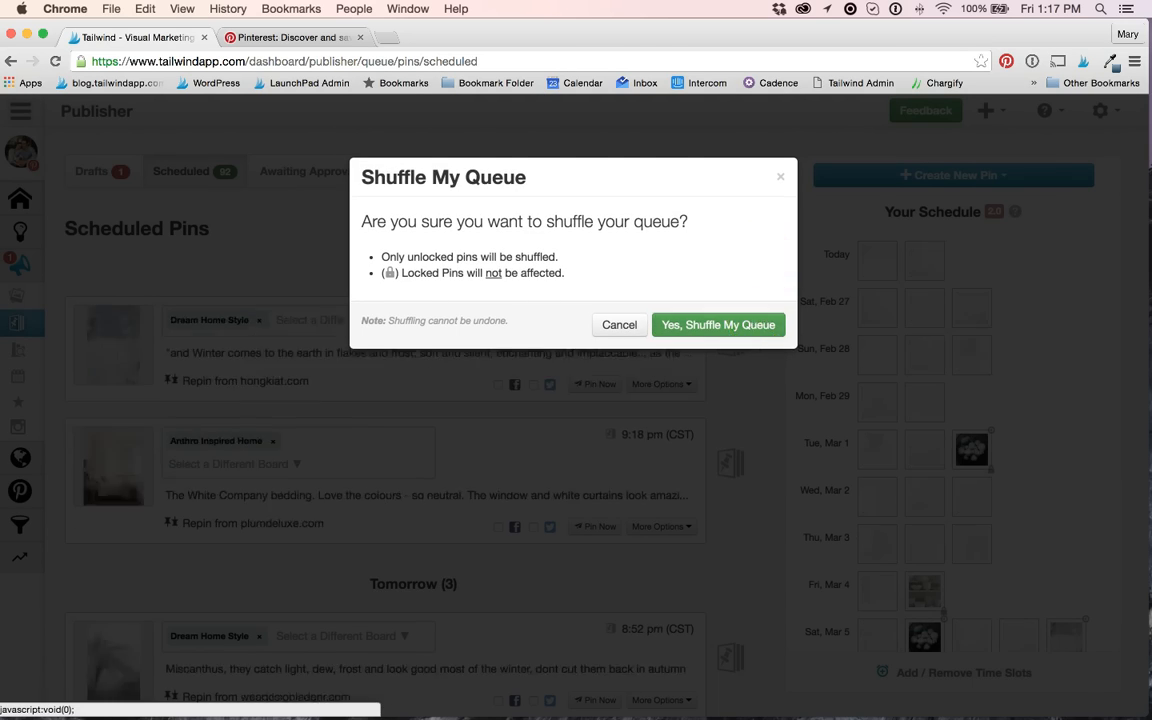
click(718, 324)
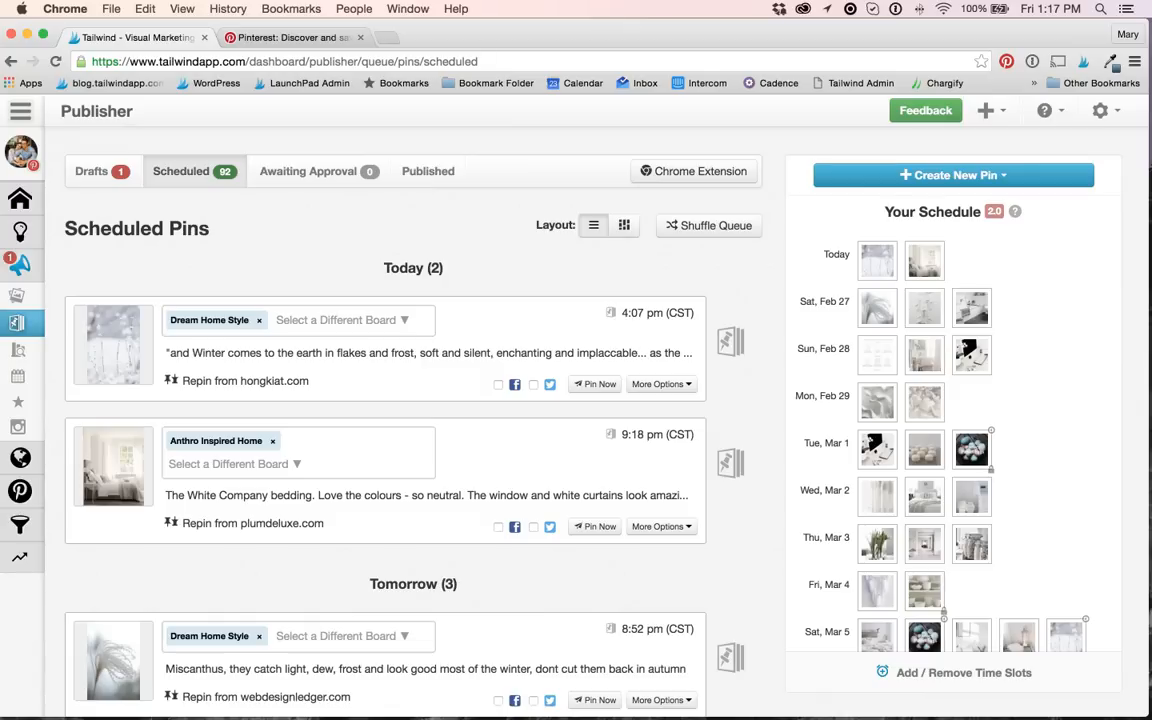
mouse_move(972, 470)
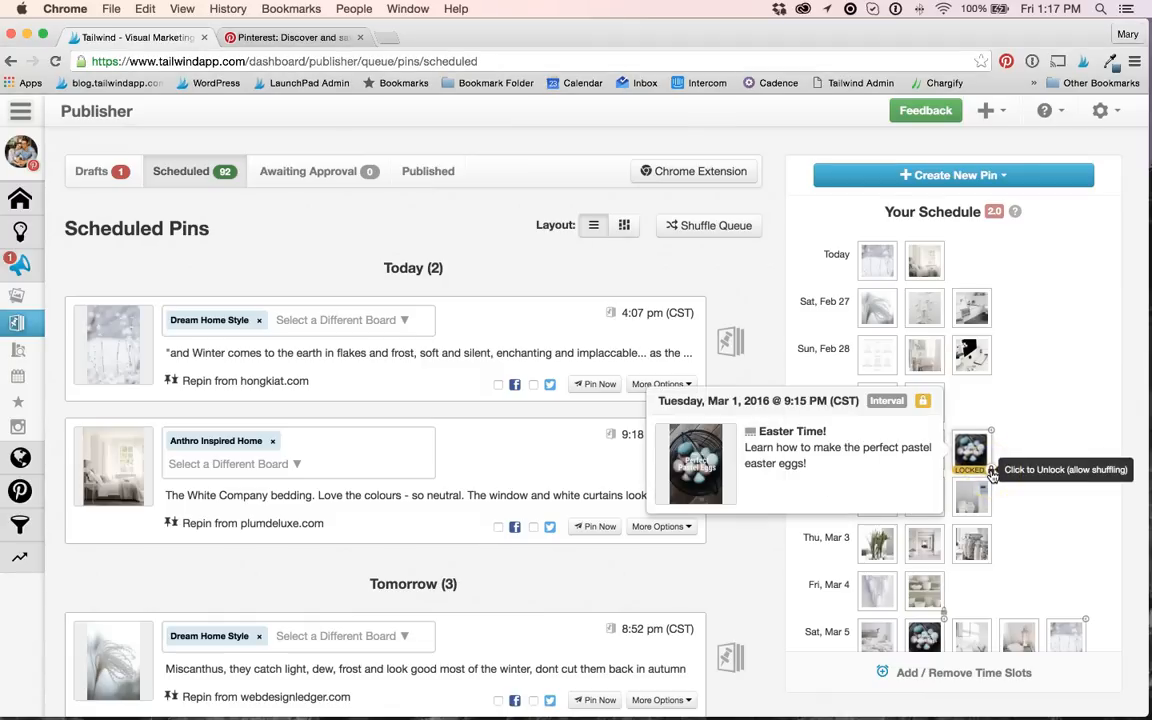
scroll(down, 3)
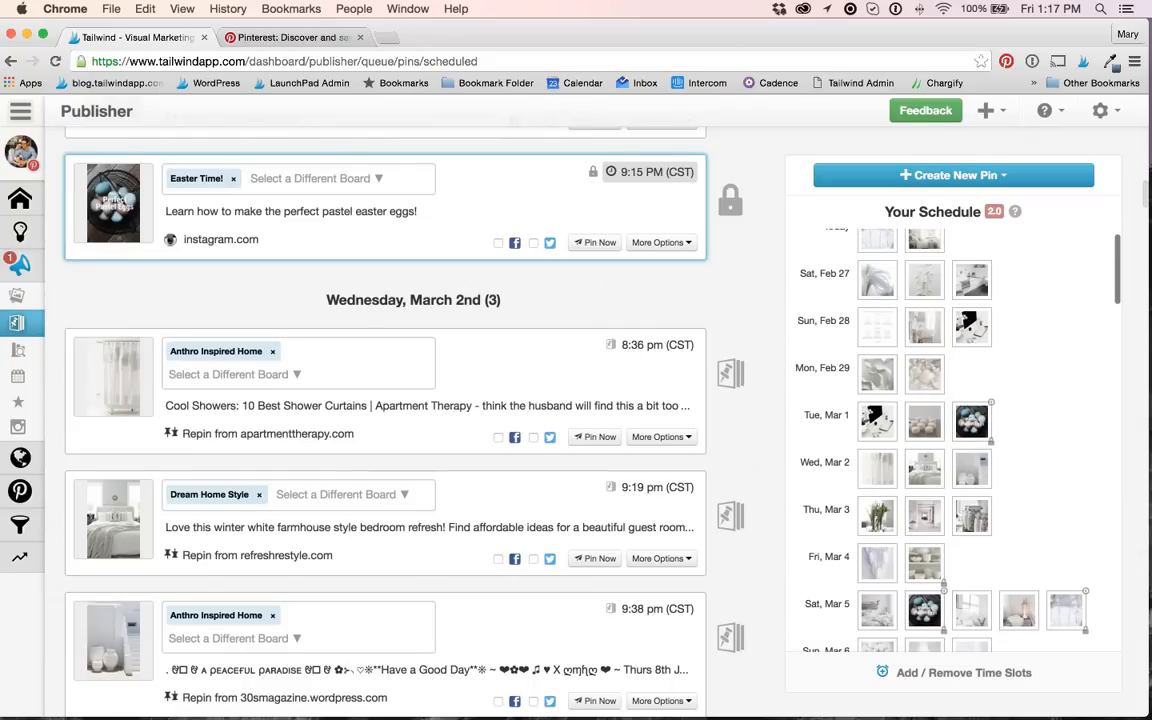
mouse_move(920, 444)
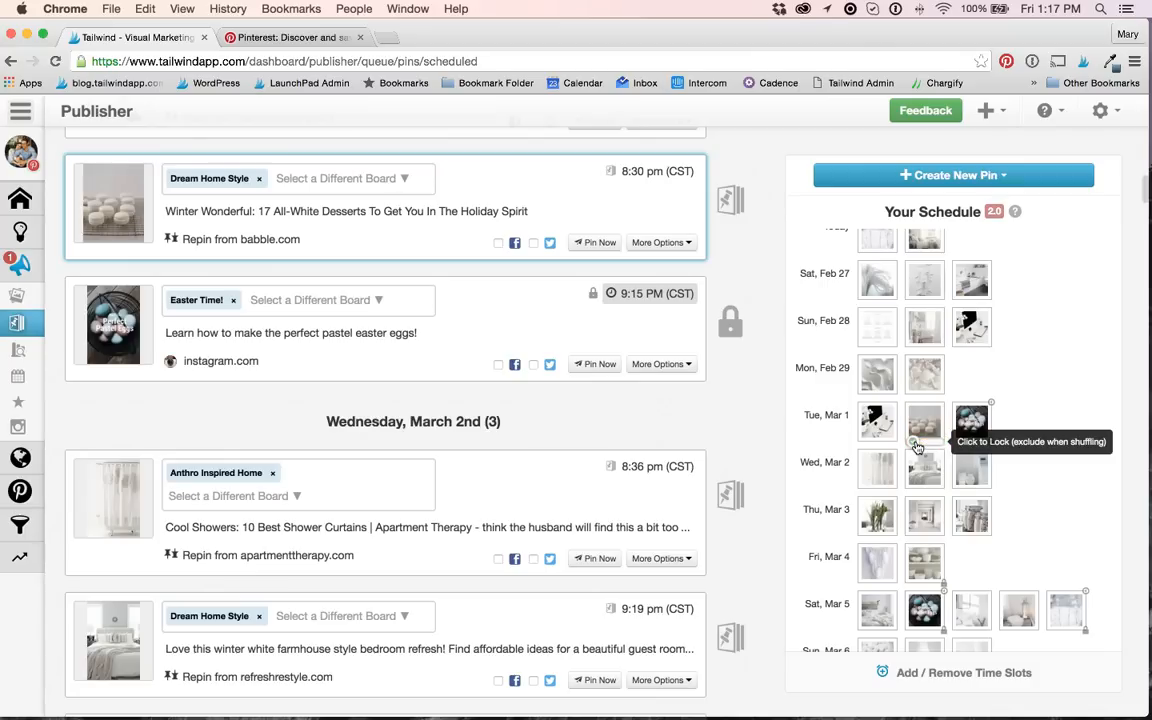
Lock the 8:30 PM Winter Wonderful pin and review the schedule through late March
click(924, 442)
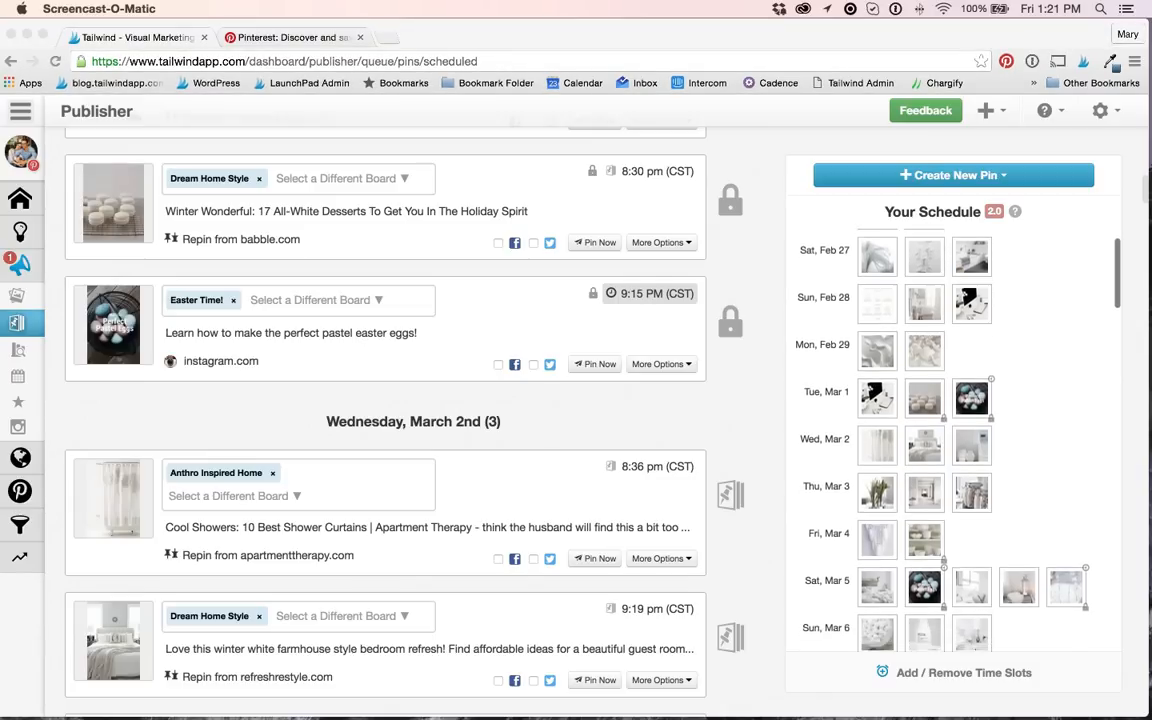
scroll(down, 3)
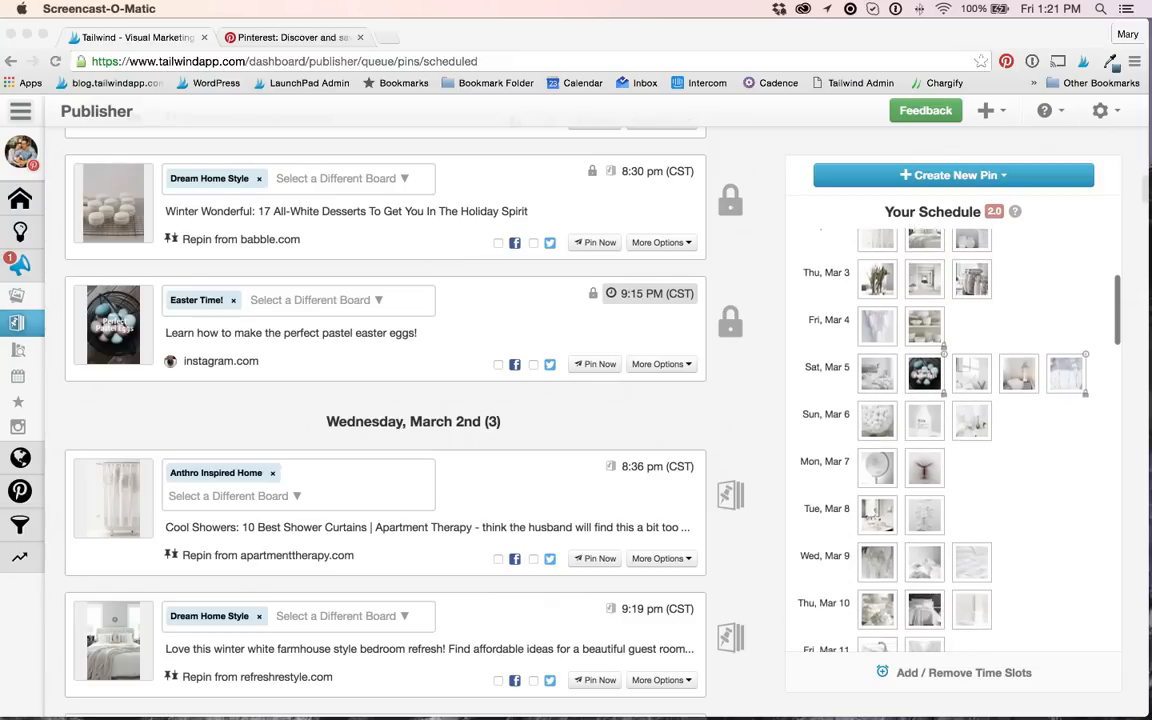
scroll(down, 3)
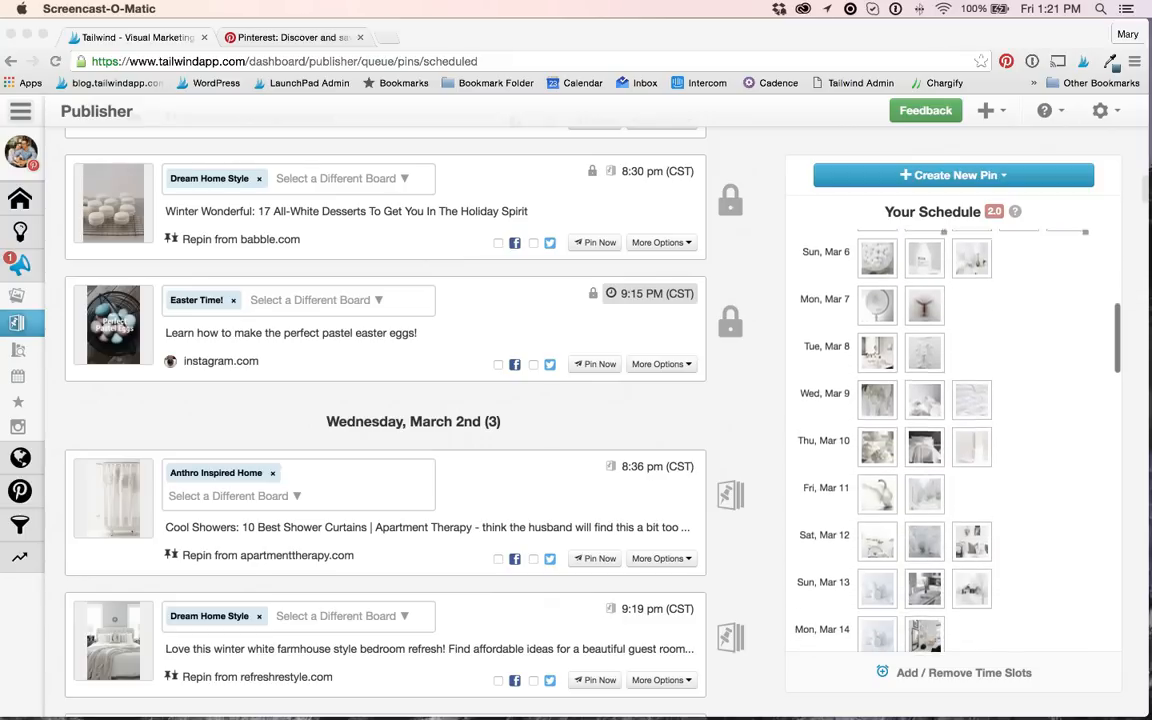
scroll(down, 3)
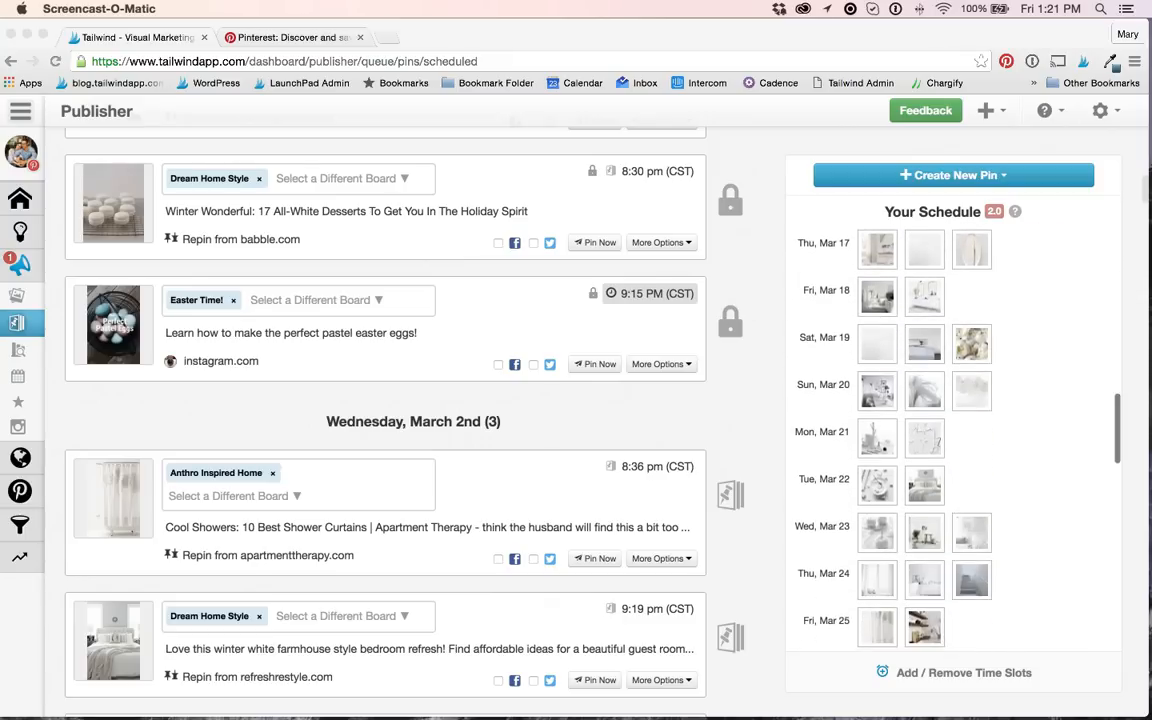
scroll(down, 3)
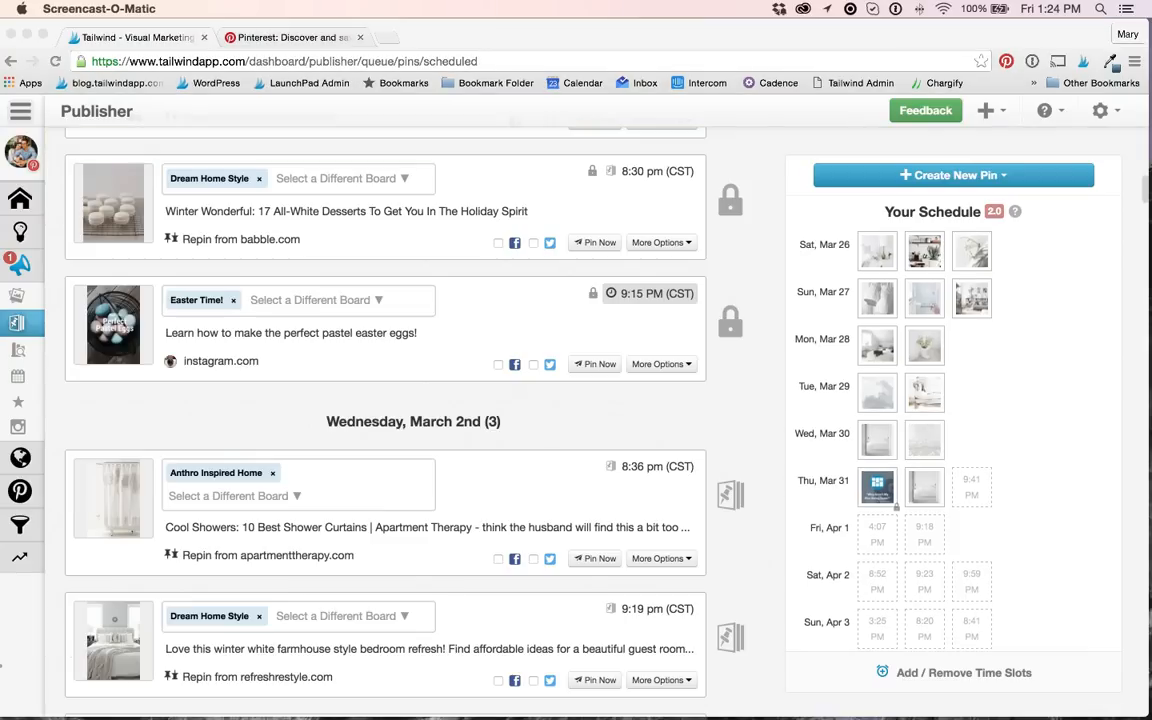
Scroll Your Schedule down into April to reach the April 4 and April 11 slots
scroll(down, 3)
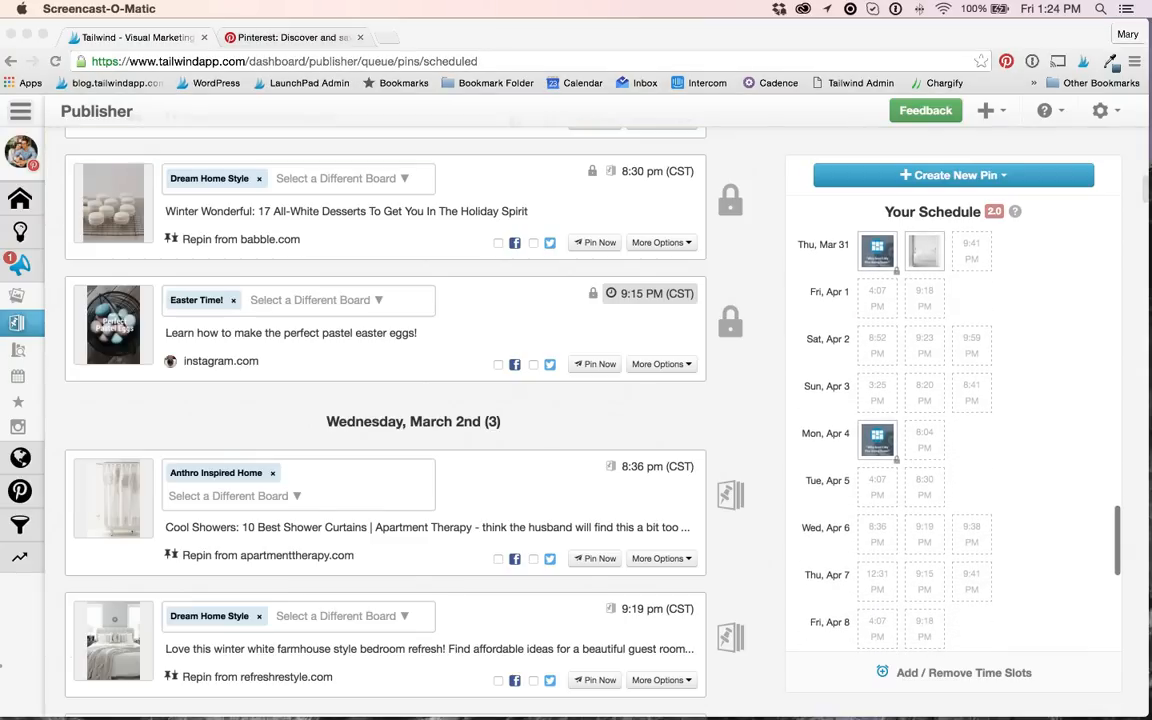
mouse_move(876, 440)
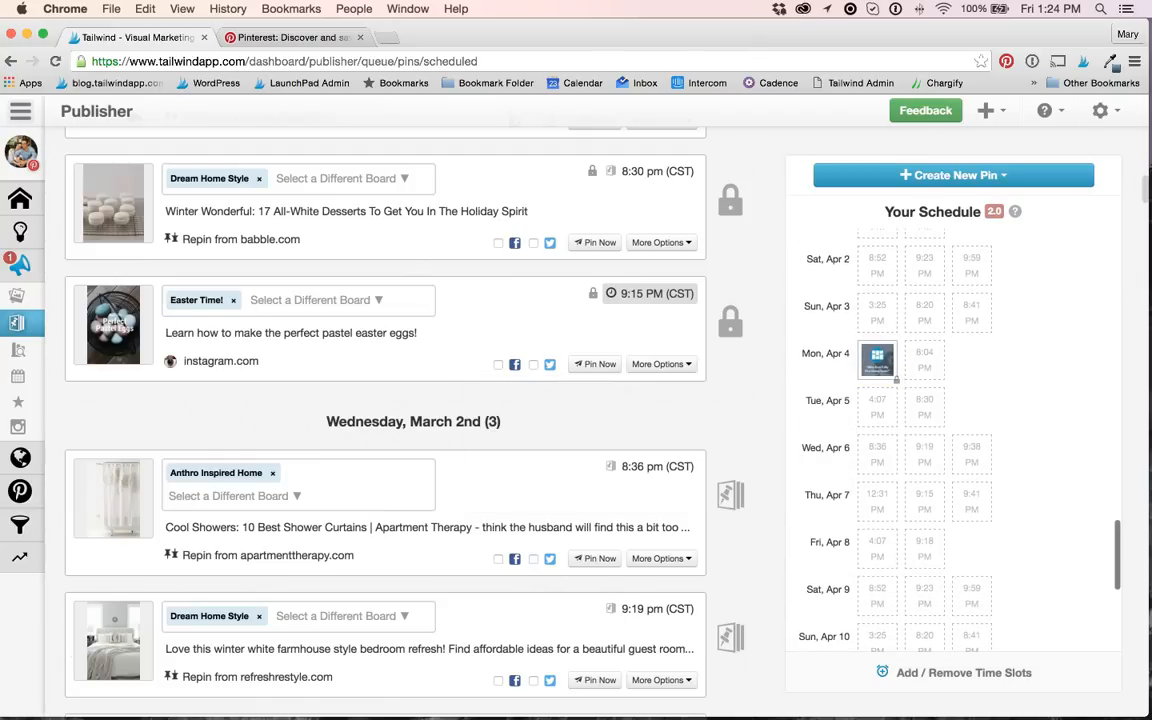
scroll(down, 3)
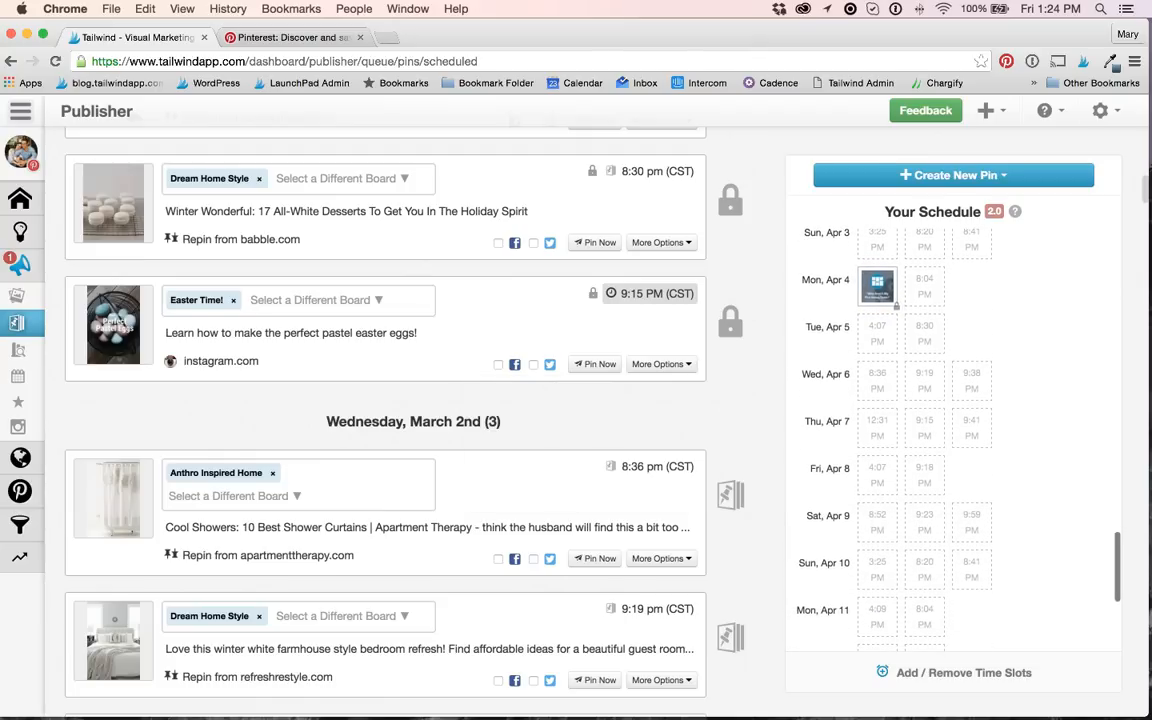
mouse_move(876, 288)
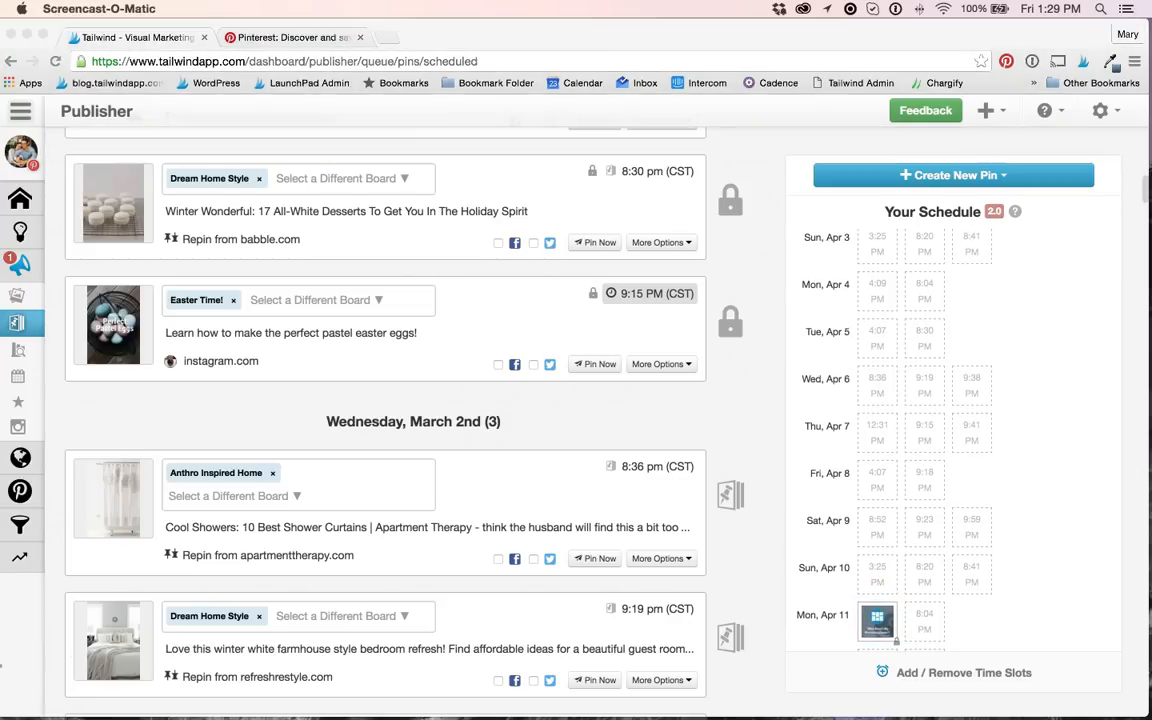
scroll(down, 3)
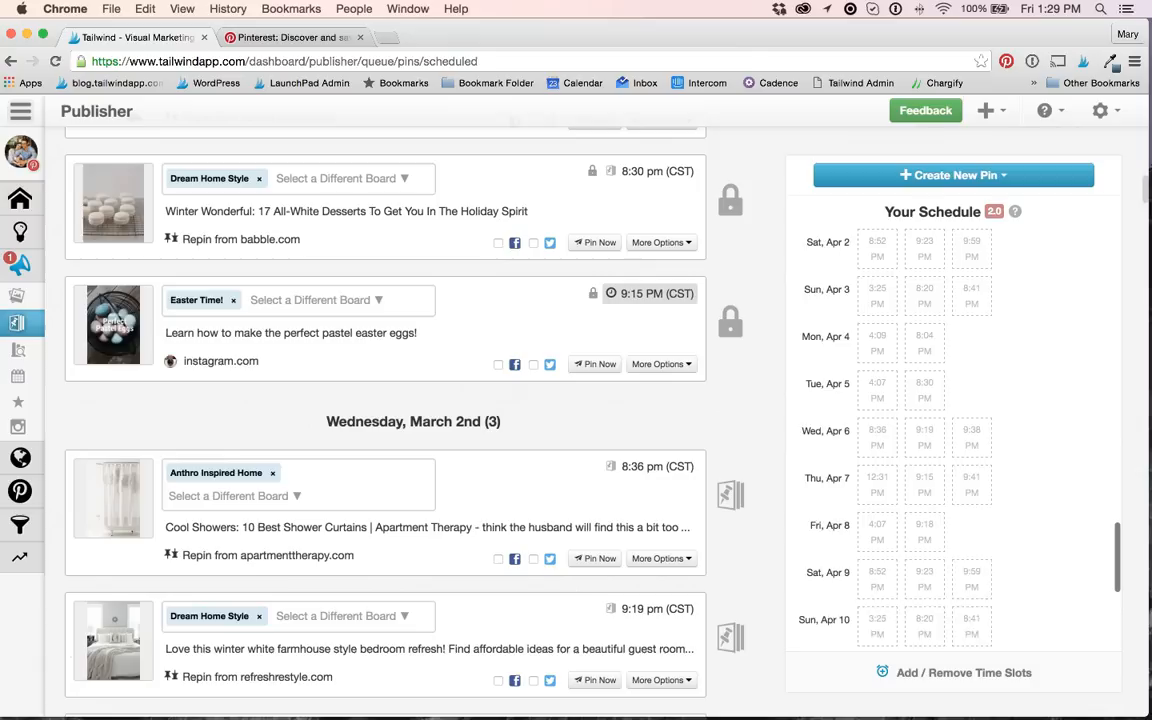